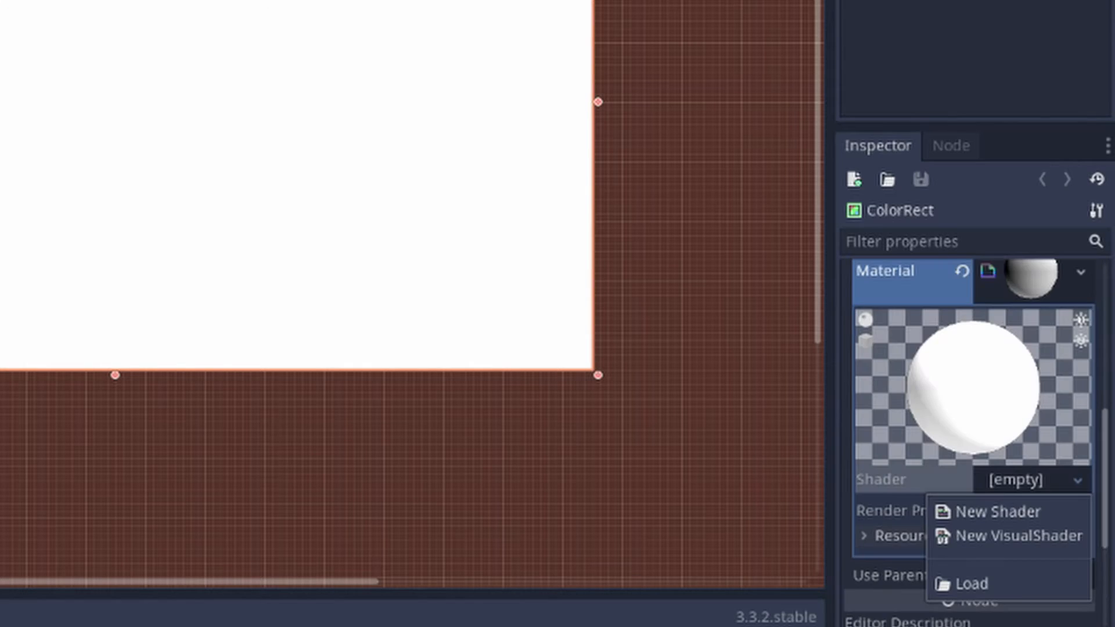
Create a new canvas_item shader on the ColorRect's material with an empty fragment function.
{"action": "left_click", "coordinate": [996, 511]}
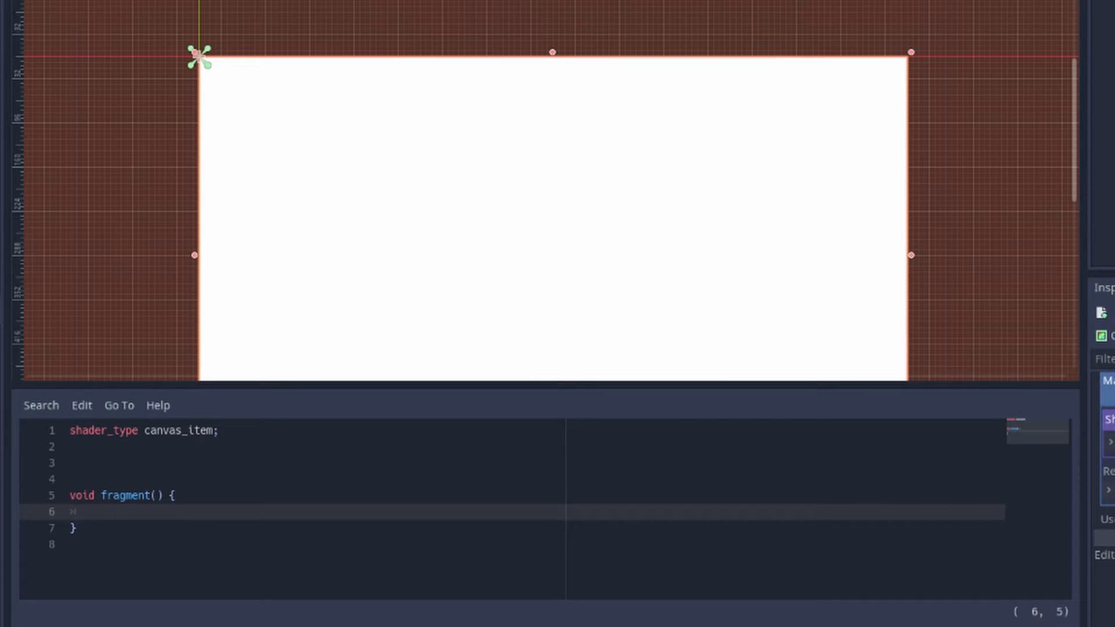
Set COLOR = texture(SCREEN_TEXTURE, SCREEN_UV) in fragment(), replacing the temporary vec4 this_colour.
{"action": "type", "text": "vec4 this_colour = textur"}
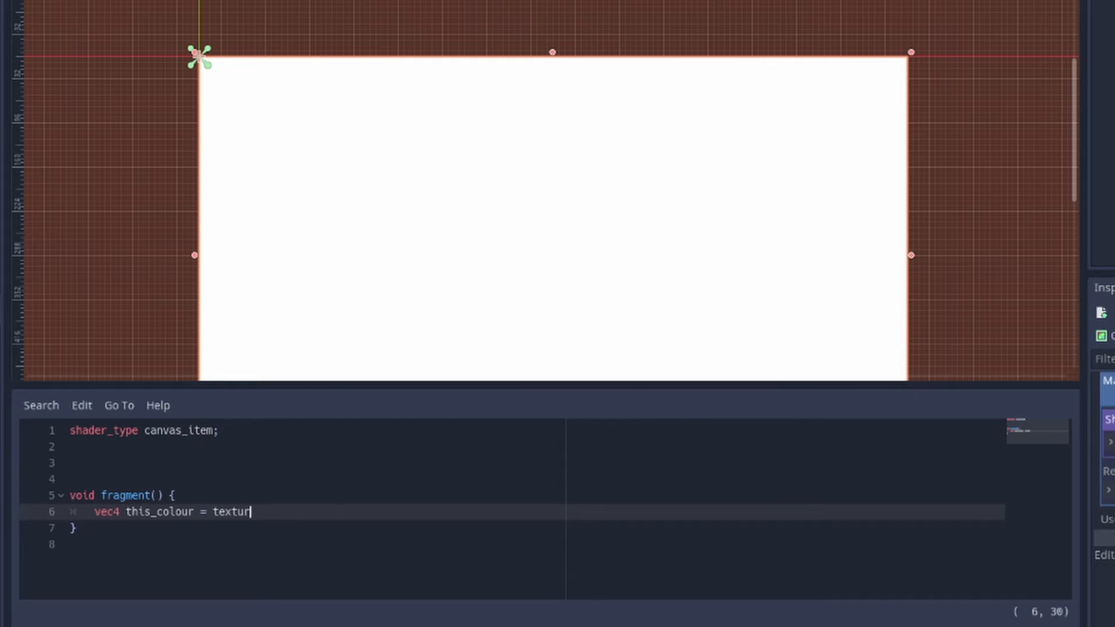
{"action": "type", "text": "e(SCREEN_TEXTURE< SCREEN_UV"}
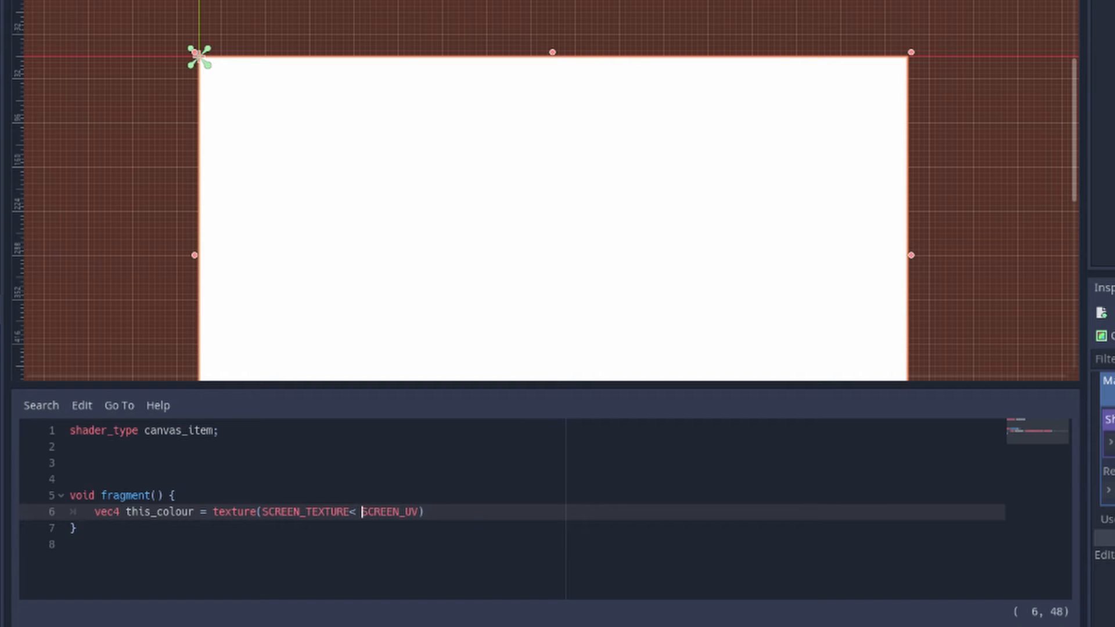
{"action": "type", "text": ","}
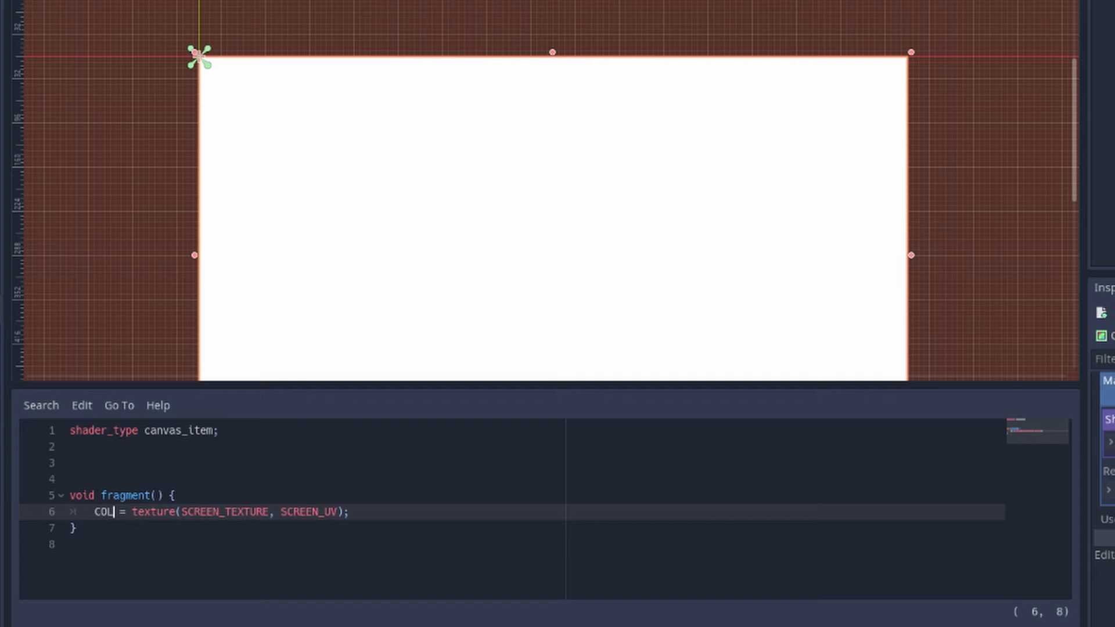
{"action": "type", "text": "OR"}
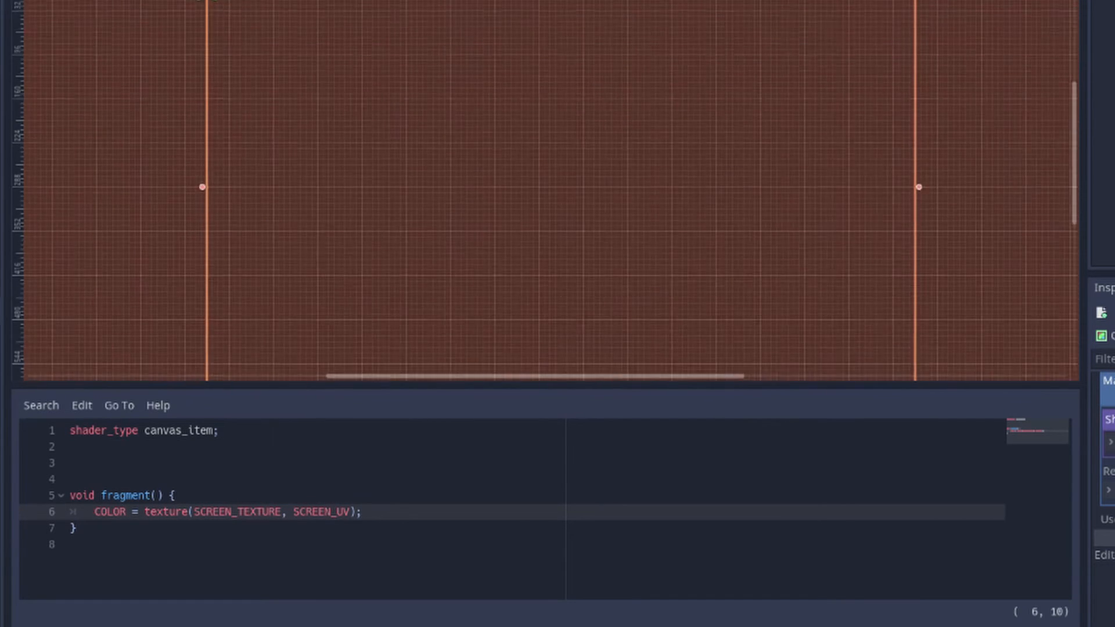
Declare uniform float ca_strength = 20.0 and start a vec2 ca_offset line in fragment().
{"action": "type", "text": "uniform float ca_stre"}
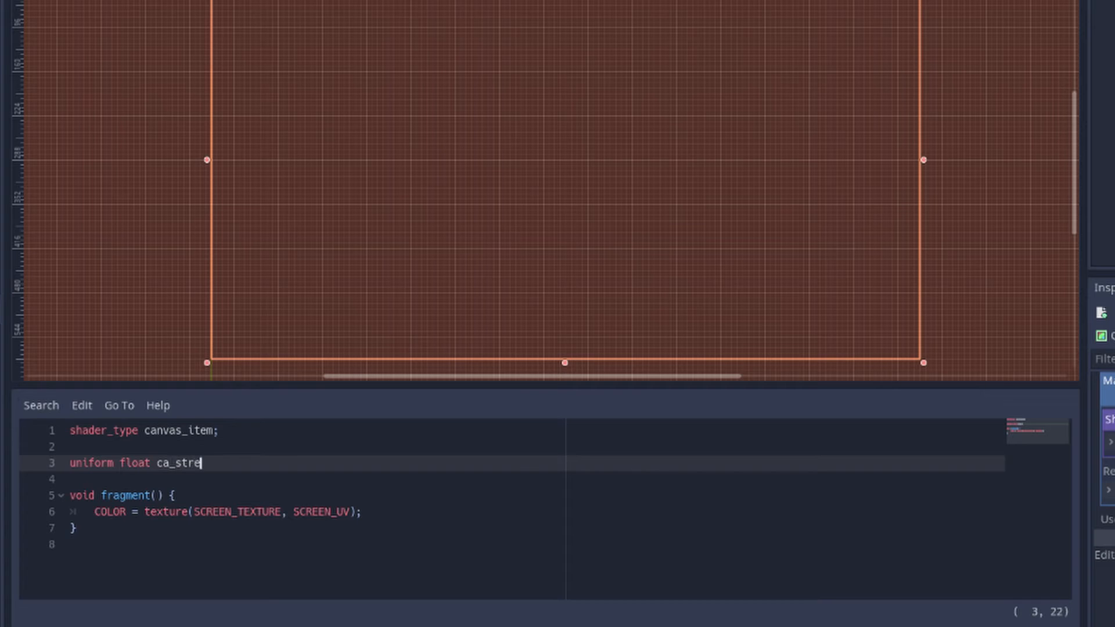
{"action": "type", "text": "ngth = 20"}
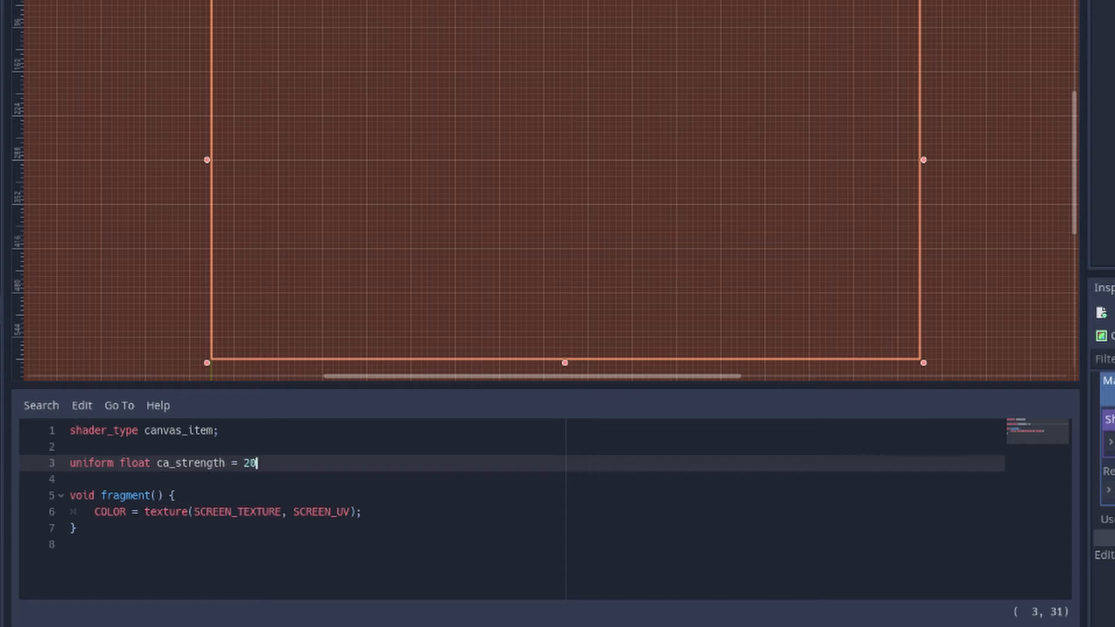
{"action": "type", "text": ".0;"}
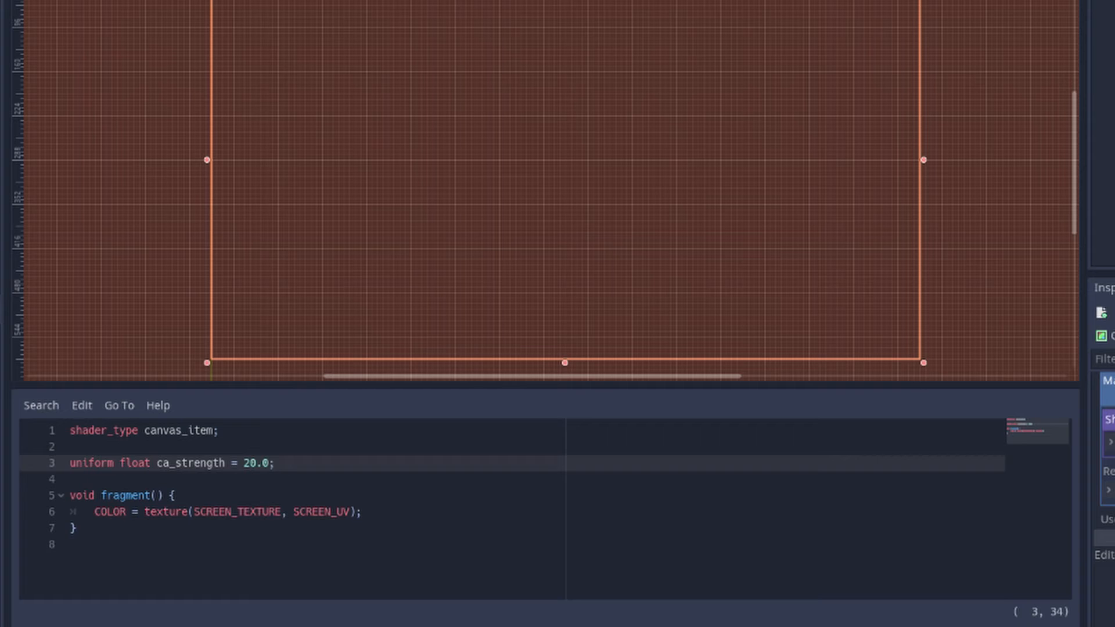
{"action": "type", "text": "vec2 ca_offset ="}
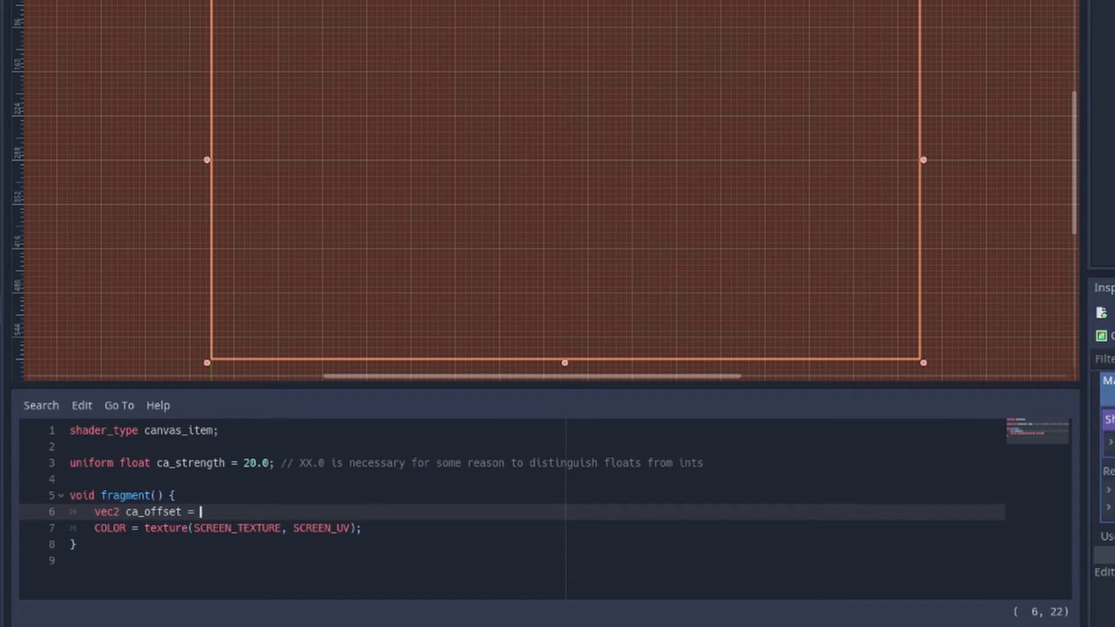
Define ca_offset = vec2(ca_strength, 0.0) * SCREEN_PIXEL_SIZE for a horizontal pixel-scaled shift.
{"action": "type", "text": "vec2("}
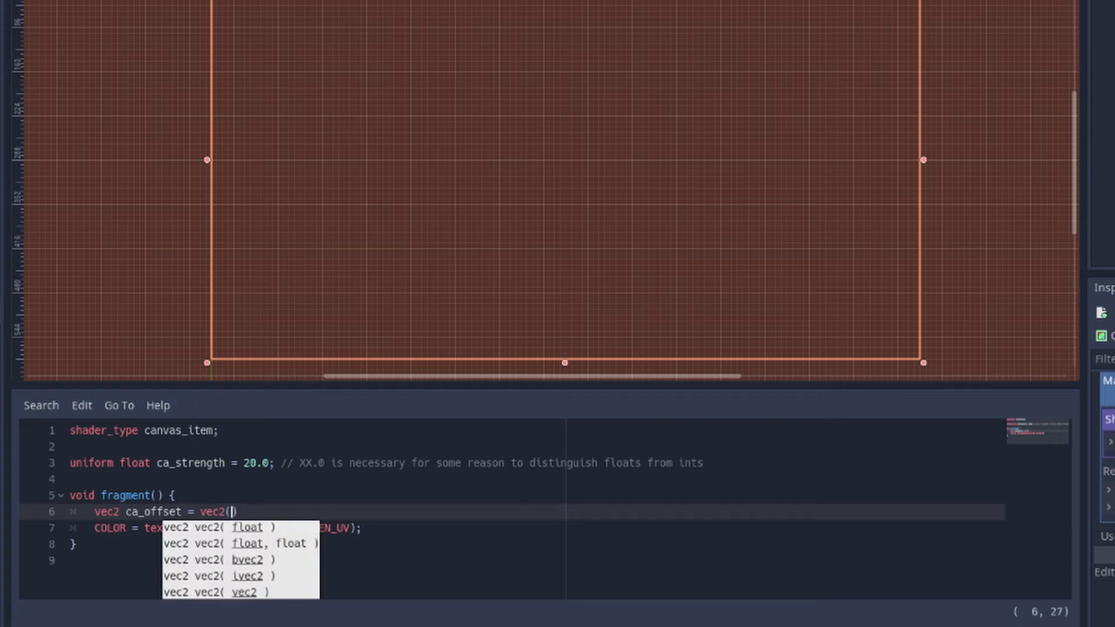
{"action": "type", "text": "ca_strength"}
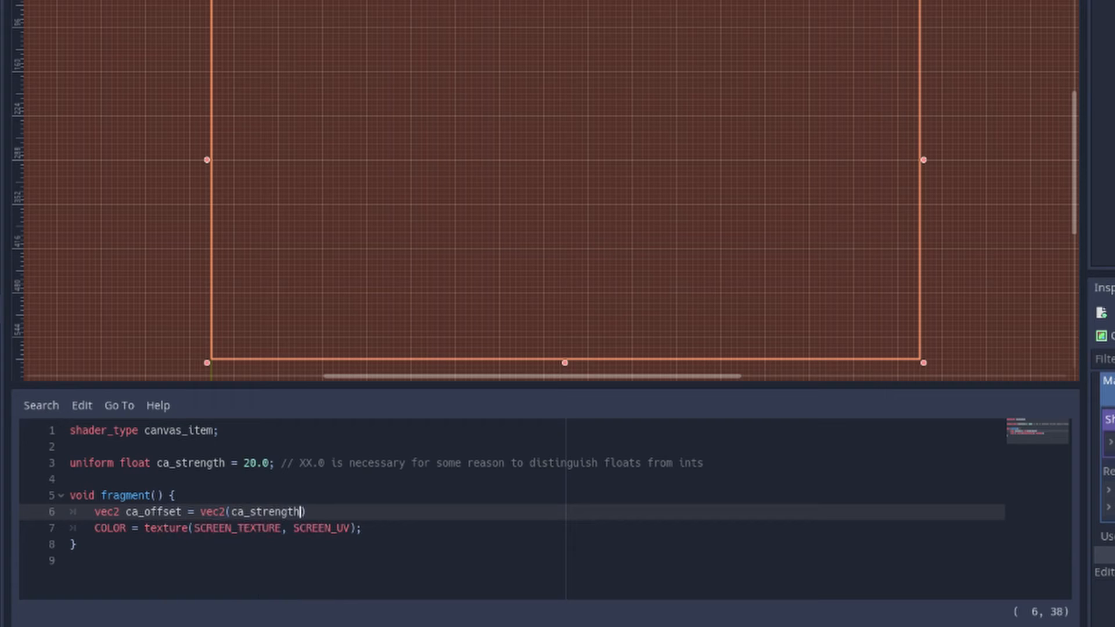
{"action": "type", "text": ", 0.0)"}
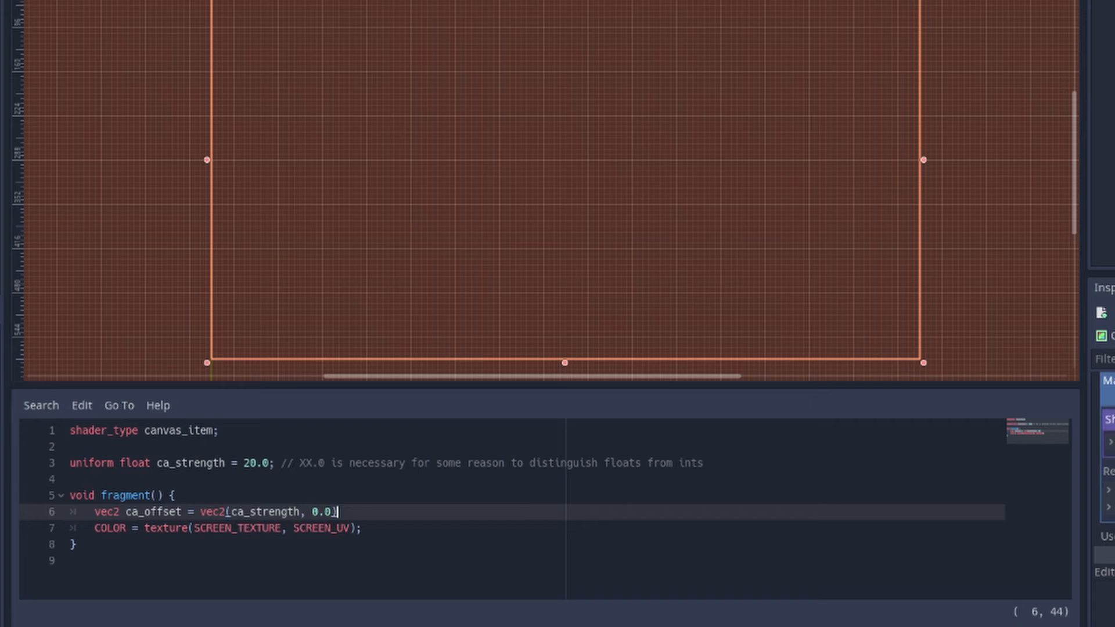
{"action": "type", "text": "* SCREE"}
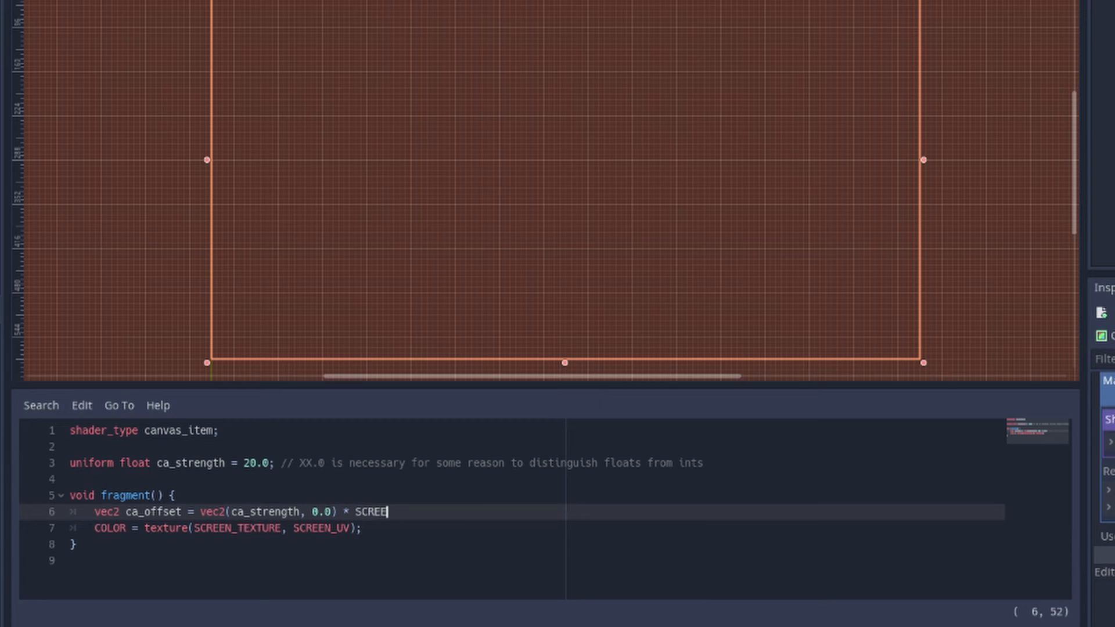
{"action": "type", "text": "N_PIXEL_SIZE"}
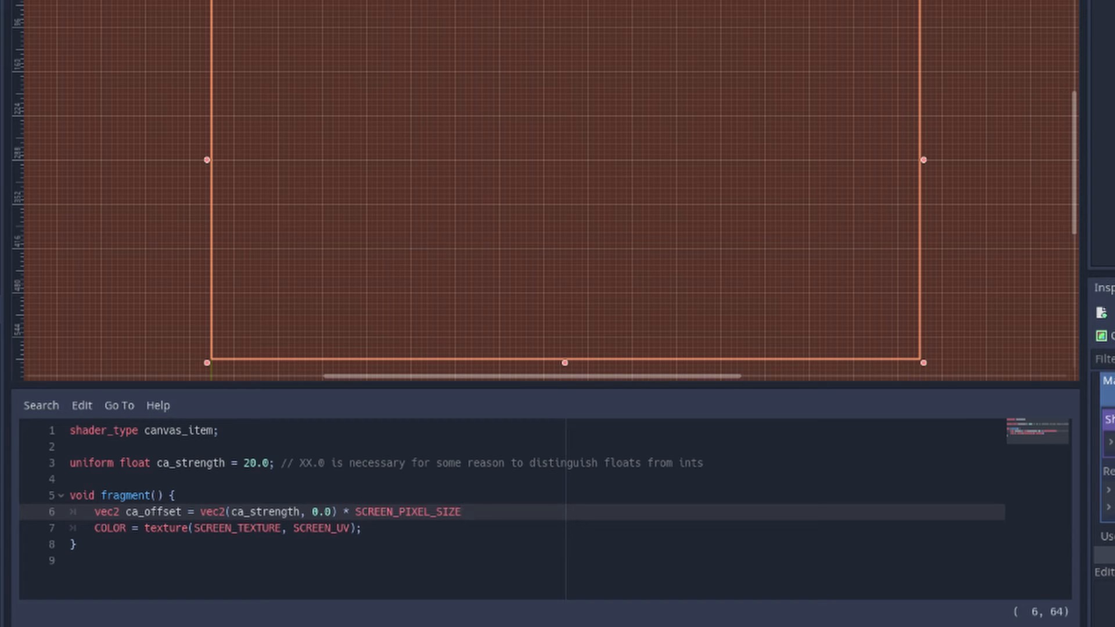
{"action": "type", "text": ";"}
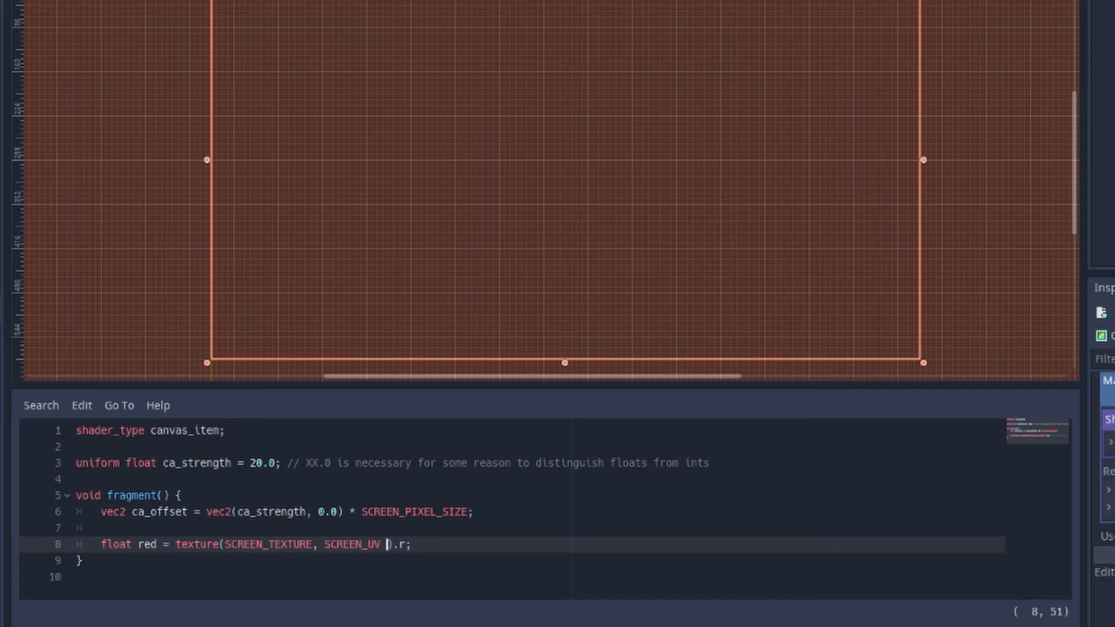
Sample red at SCREEN_UV - ca_offset, blue at + ca_offset, green unshifted, and start COLOR = vec4(red, green, blue,.
{"action": "type", "text": "- ca_offset"}
{"action": "type", "text": "COLOR = vec4(red, green, blue, "}
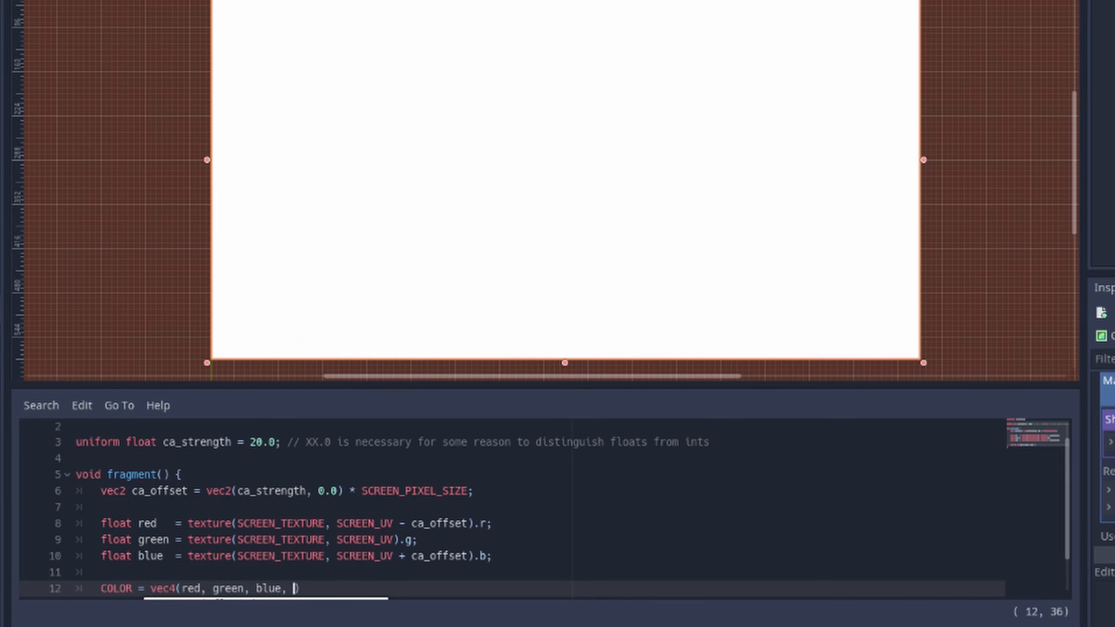
Finish the output as COLOR = vec4(red, green, blue, 1.0) so the aberration shader compiles.
{"action": "type", "text": "1.0);"}
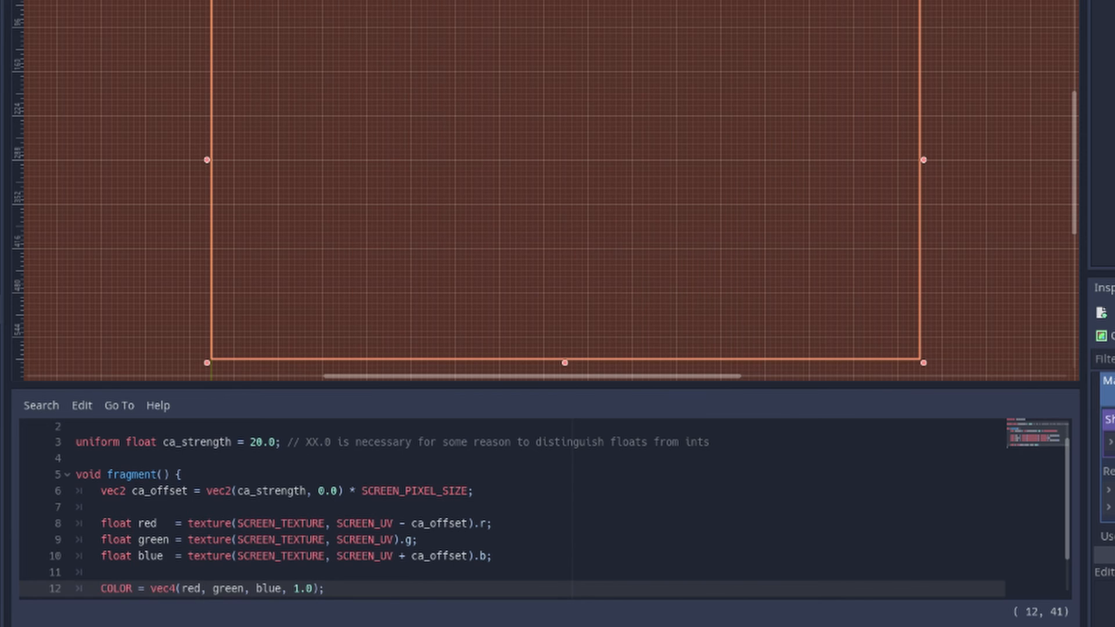
{"action": "left_click", "coordinate": [324, 588]}
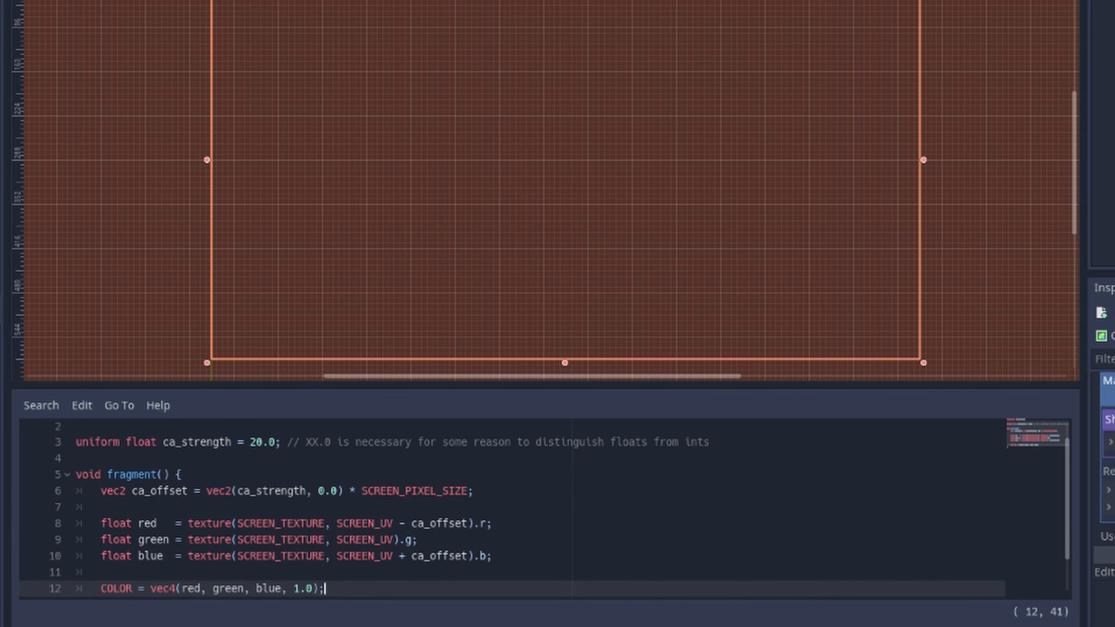